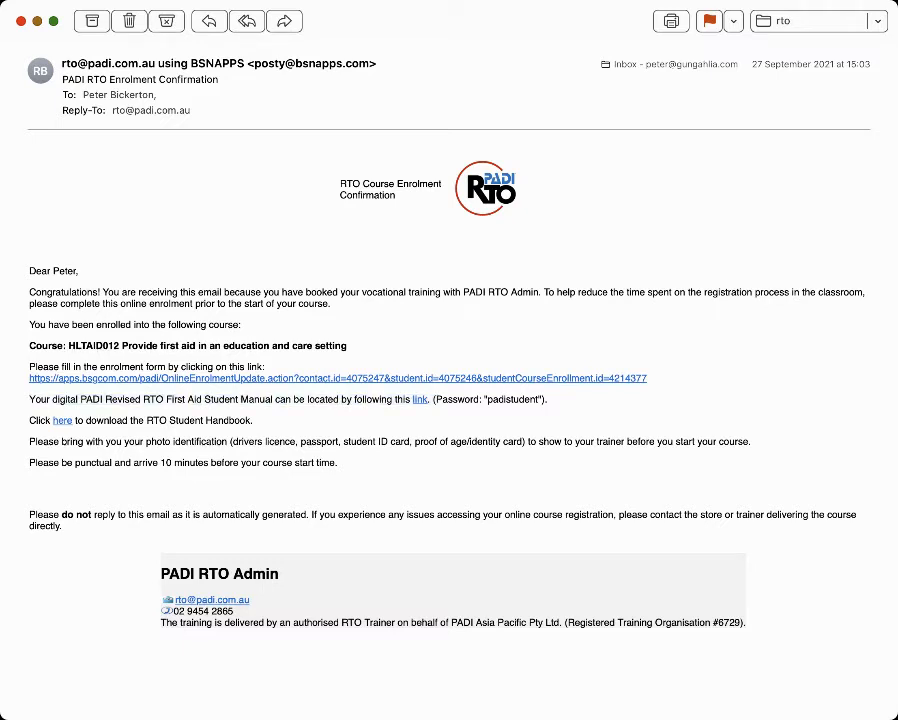
# Select the sentence linking to the digital PADI Revised RTO First Aid Student Manual.
pyautogui.tripleClick(290, 400)
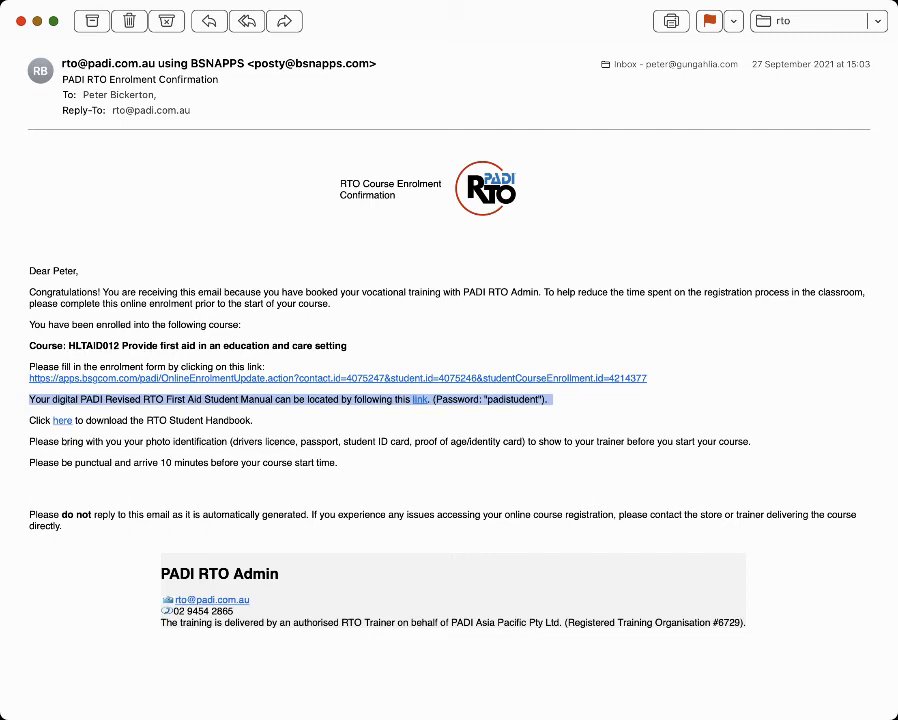